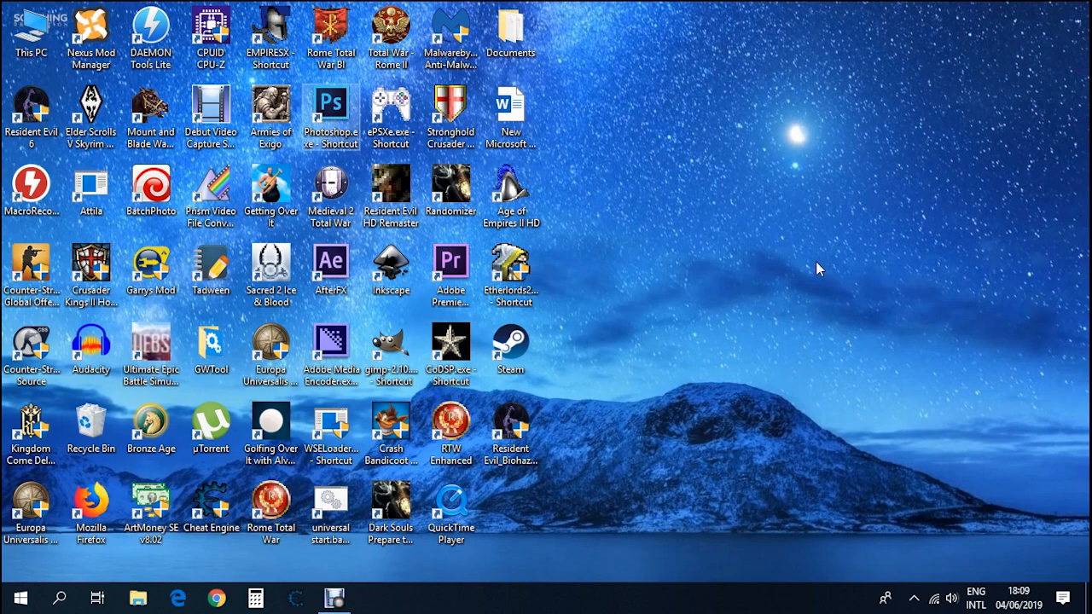
mouse_move(536, 324)
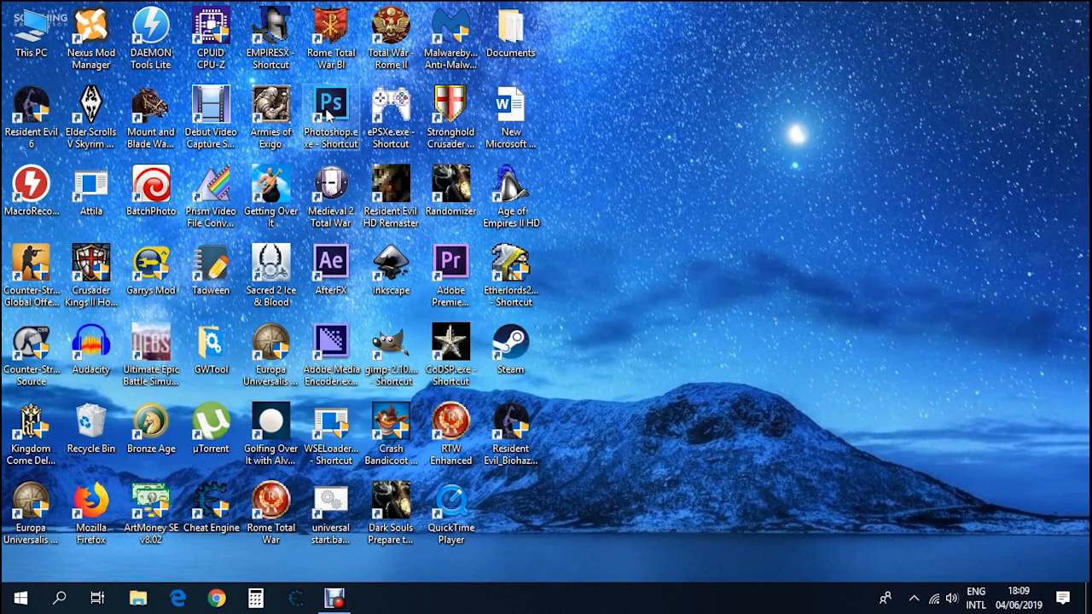
mouse_move(331, 116)
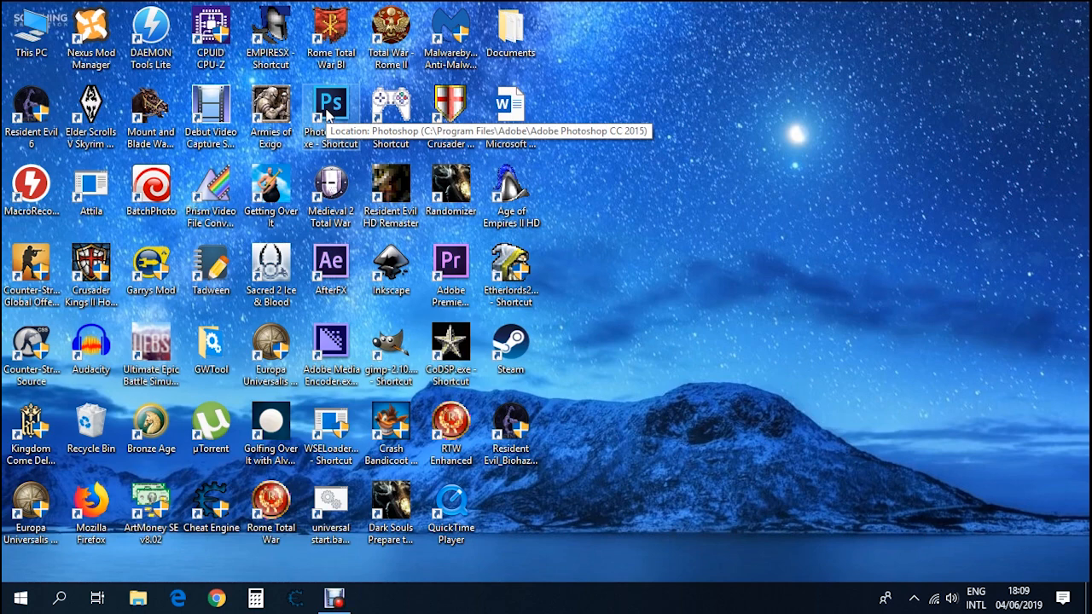
mouse_move(1061, 350)
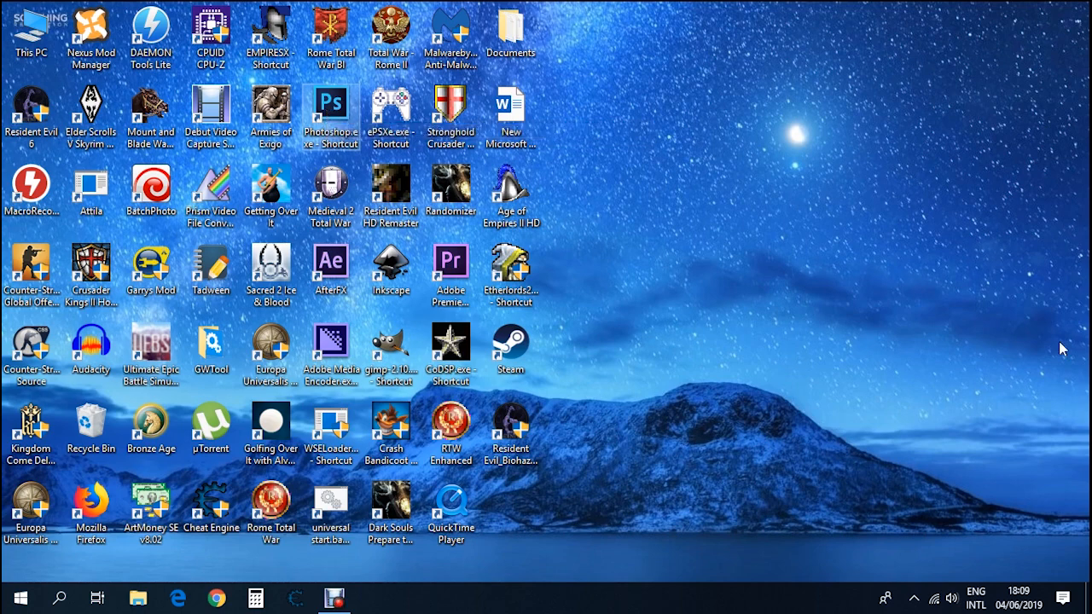
mouse_move(852, 331)
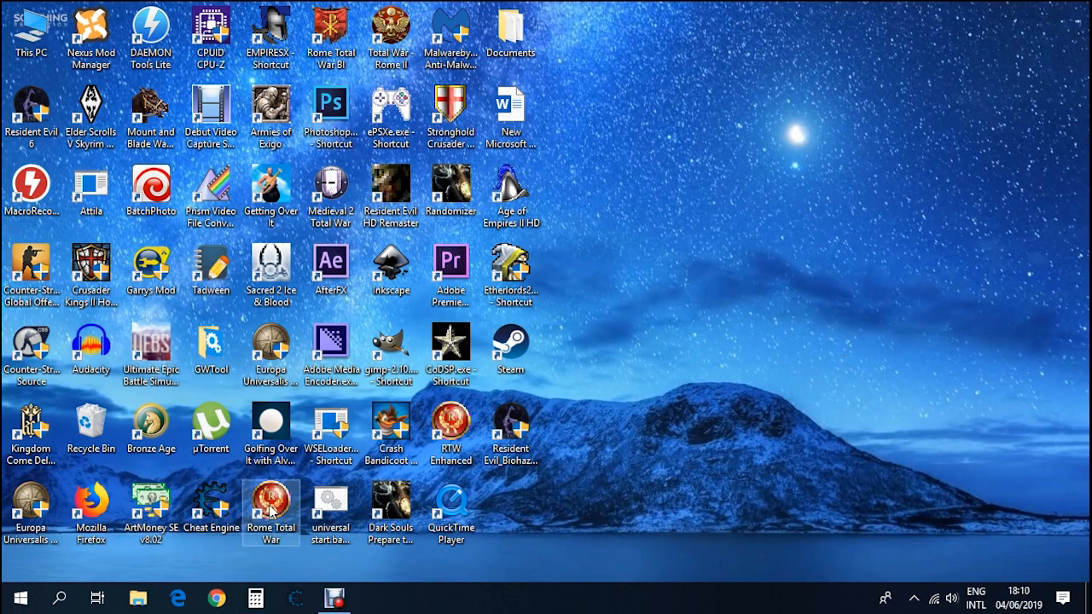
Navigate from the Rome shortcut's file location into world\maps\base and select map_heights.tga
right_click(269, 512)
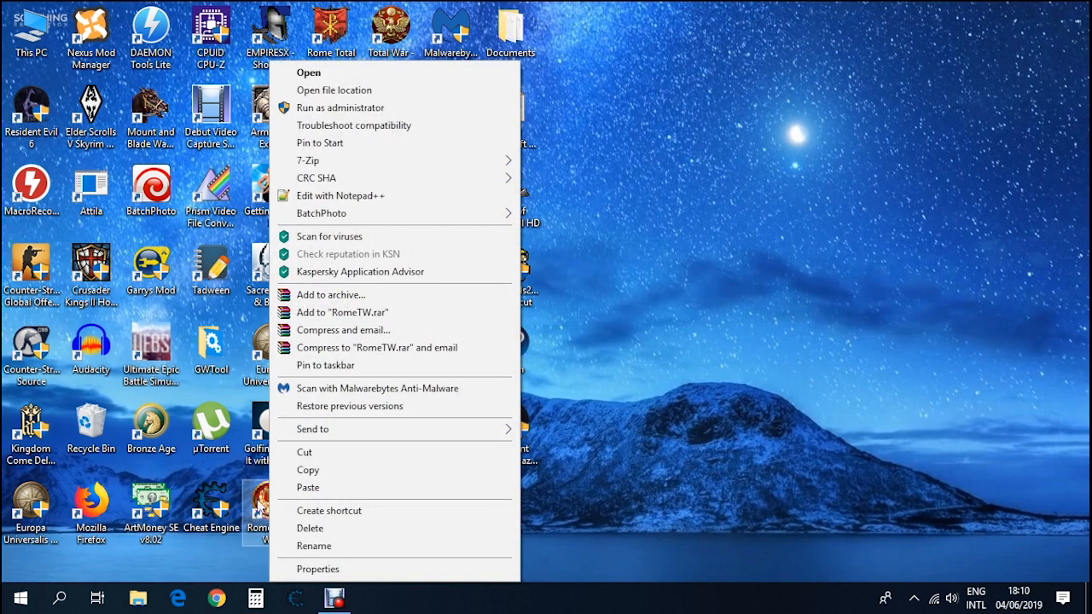
mouse_move(334, 88)
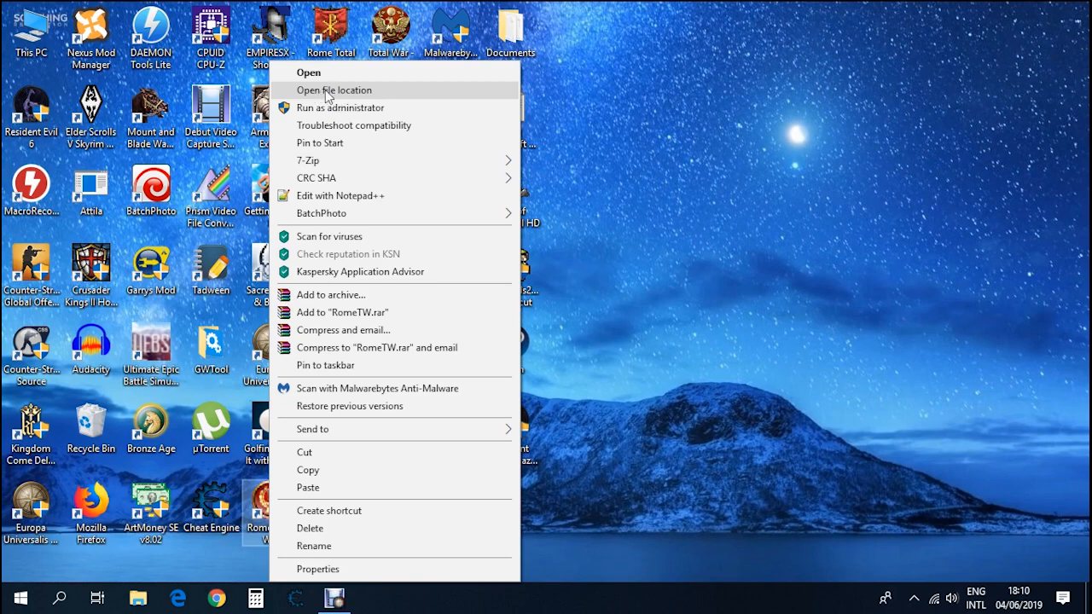
click(334, 89)
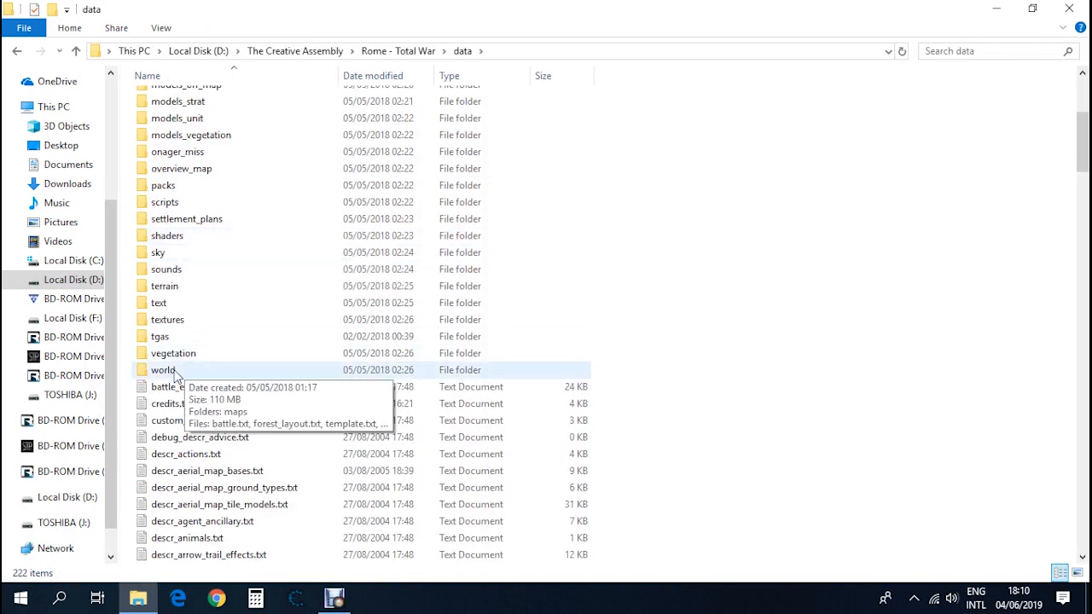
double_click(164, 368)
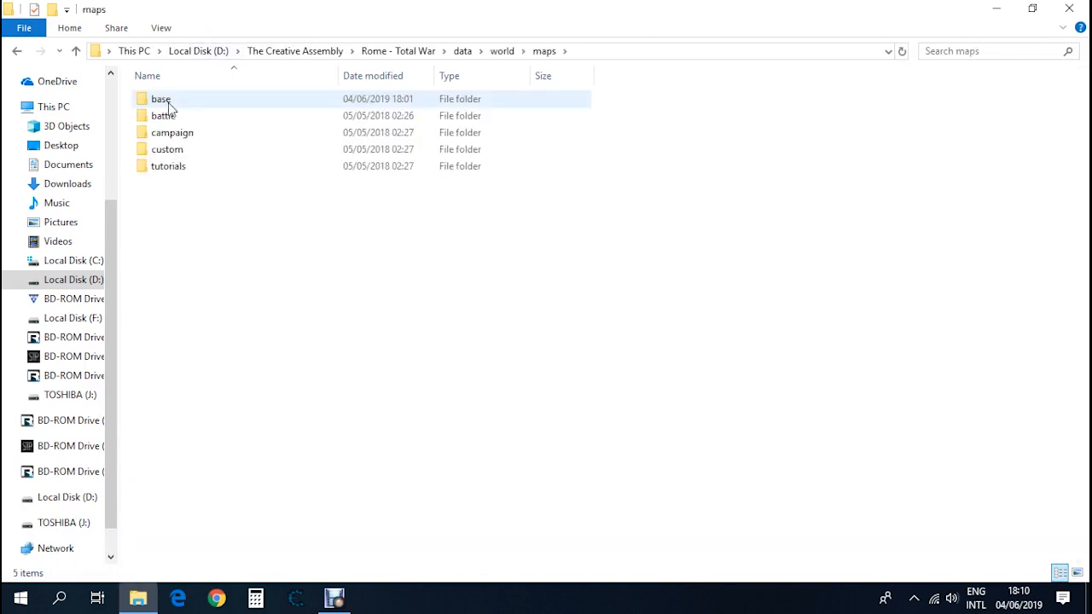
double_click(160, 97)
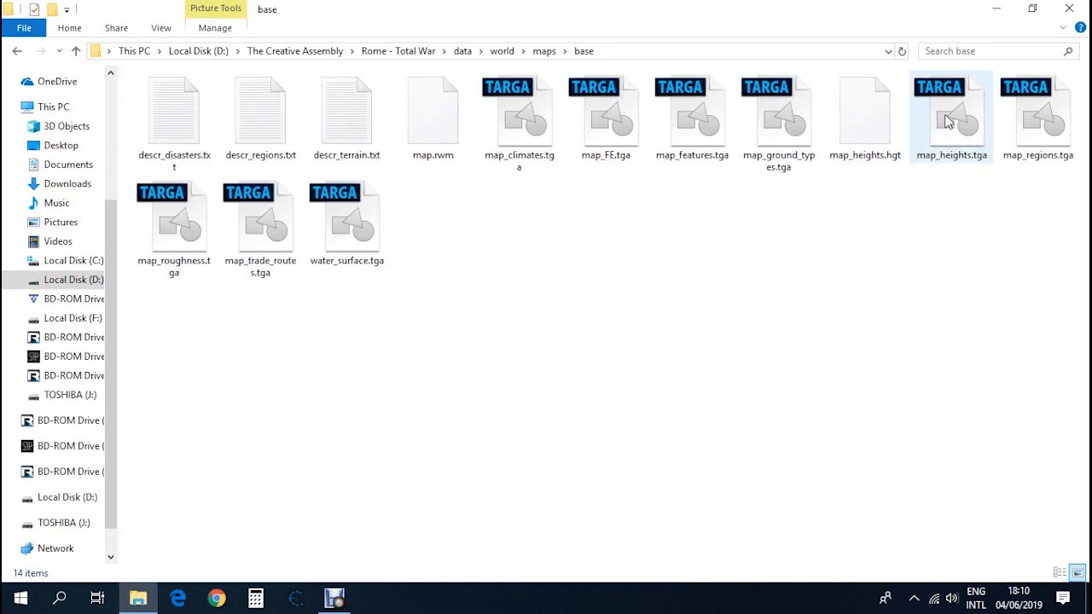
click(952, 116)
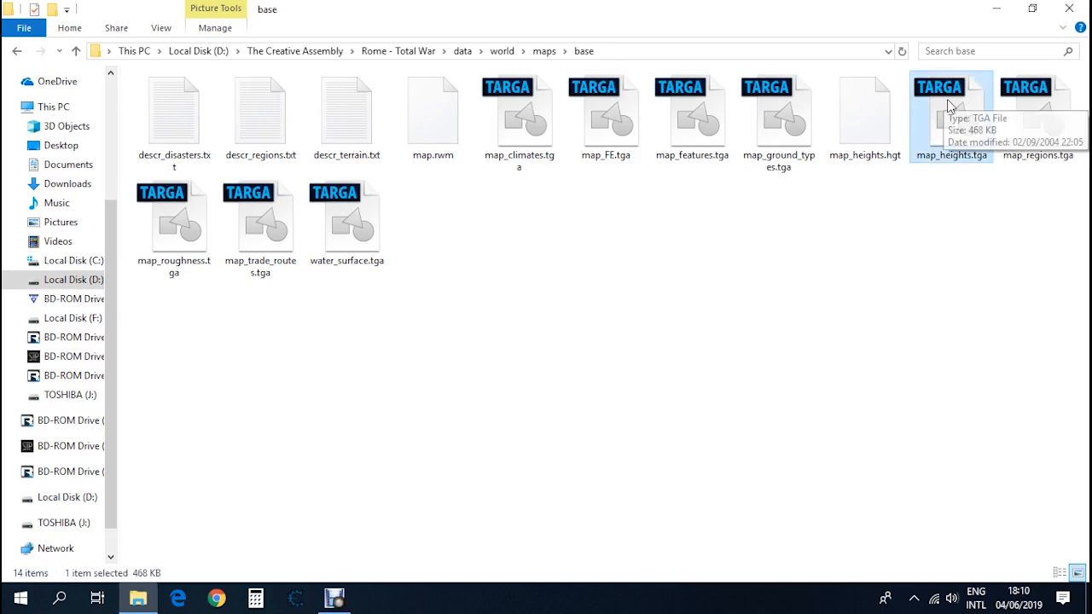
mouse_move(965, 126)
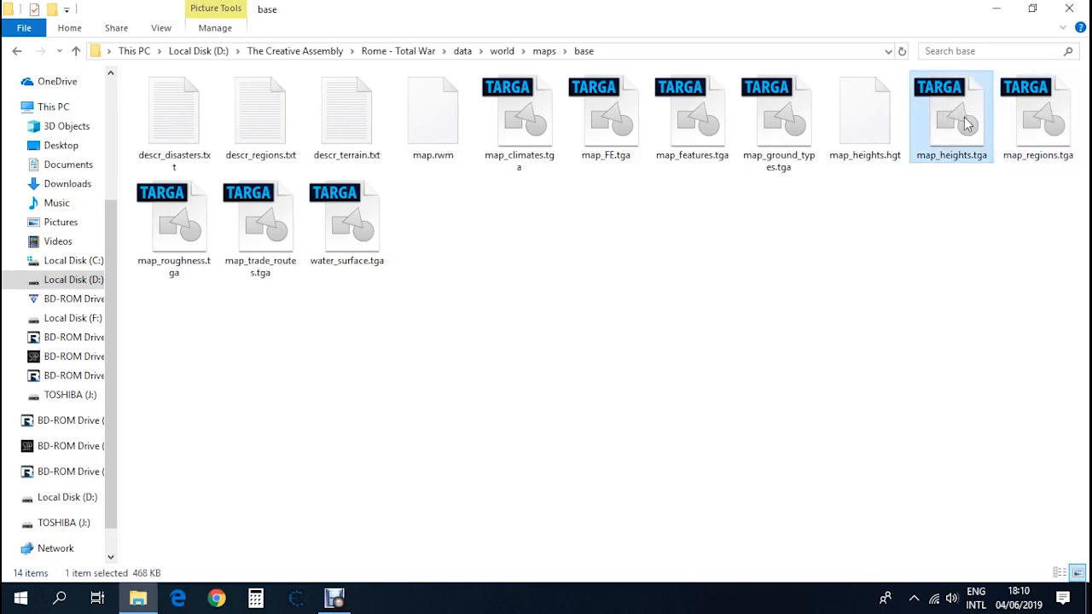
Compress map_heights.tga into a map_heights.rar backup via the WinRAR context menu
right_click(951, 116)
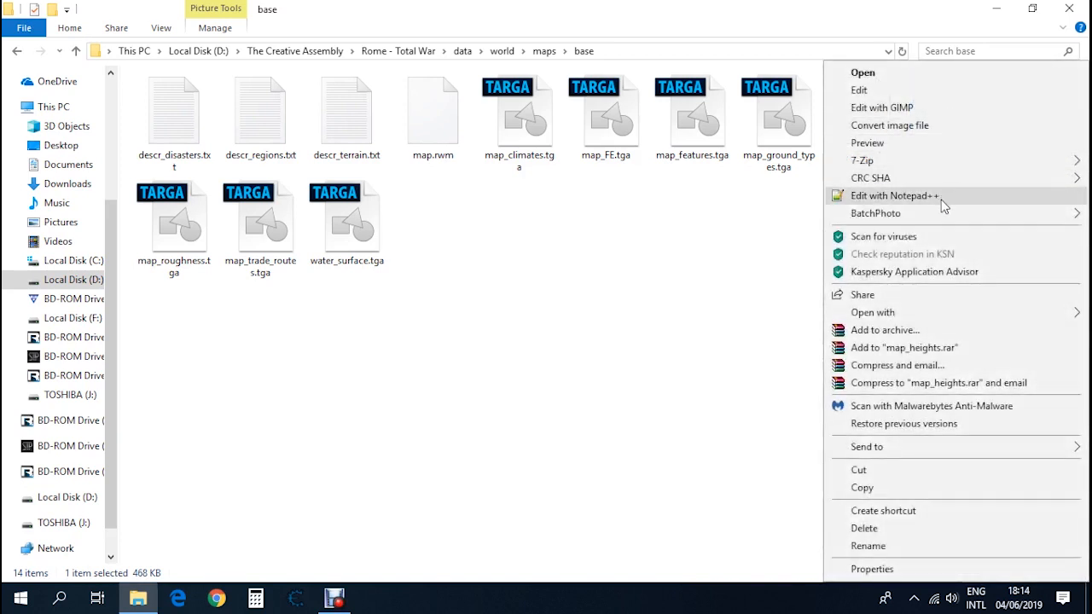
mouse_move(895, 353)
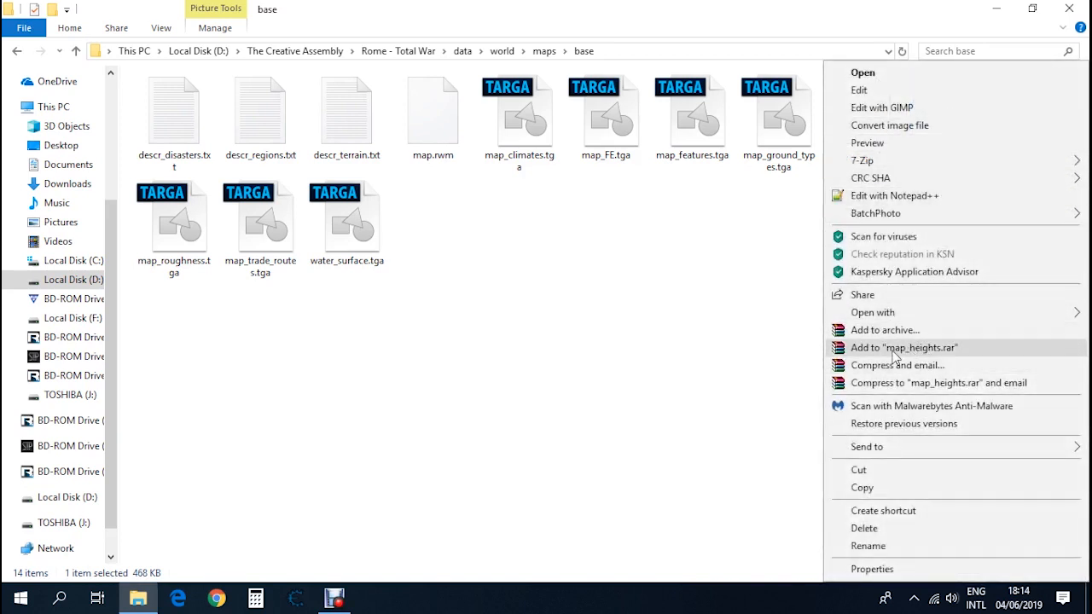
mouse_move(963, 359)
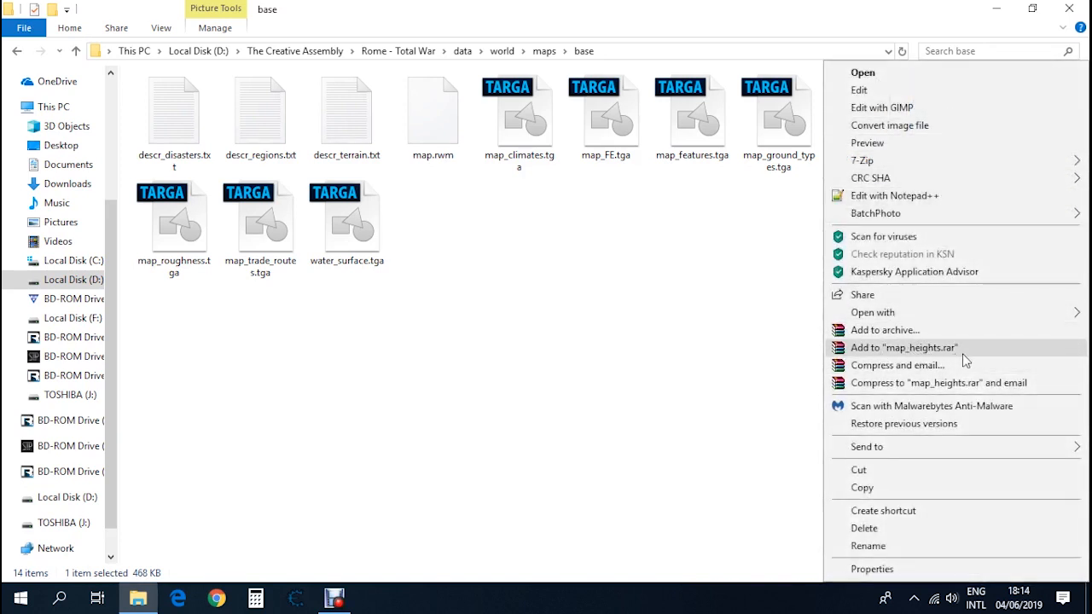
mouse_move(993, 356)
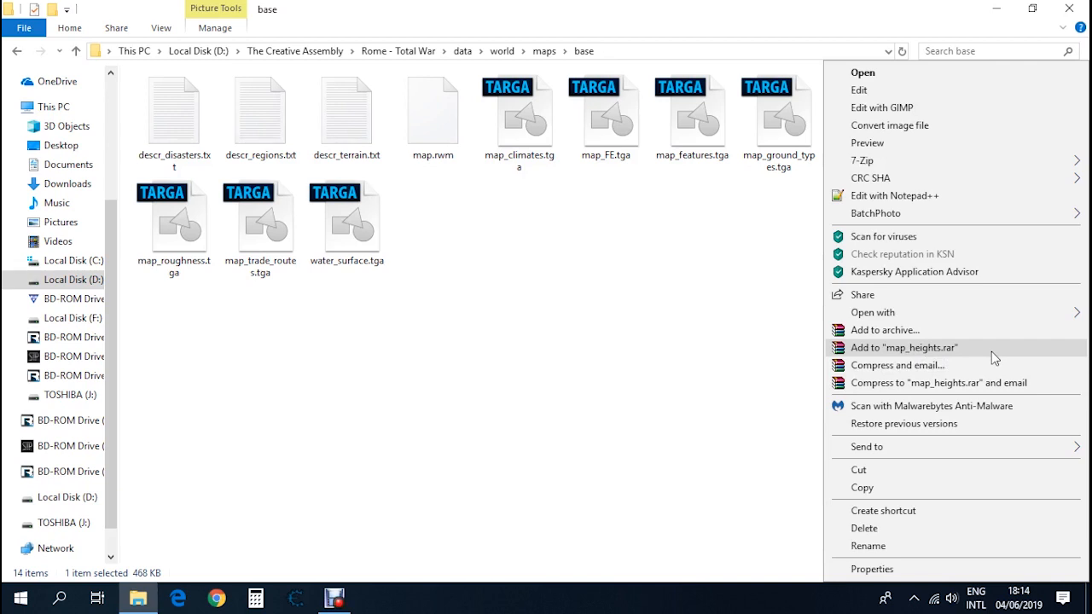
click(902, 348)
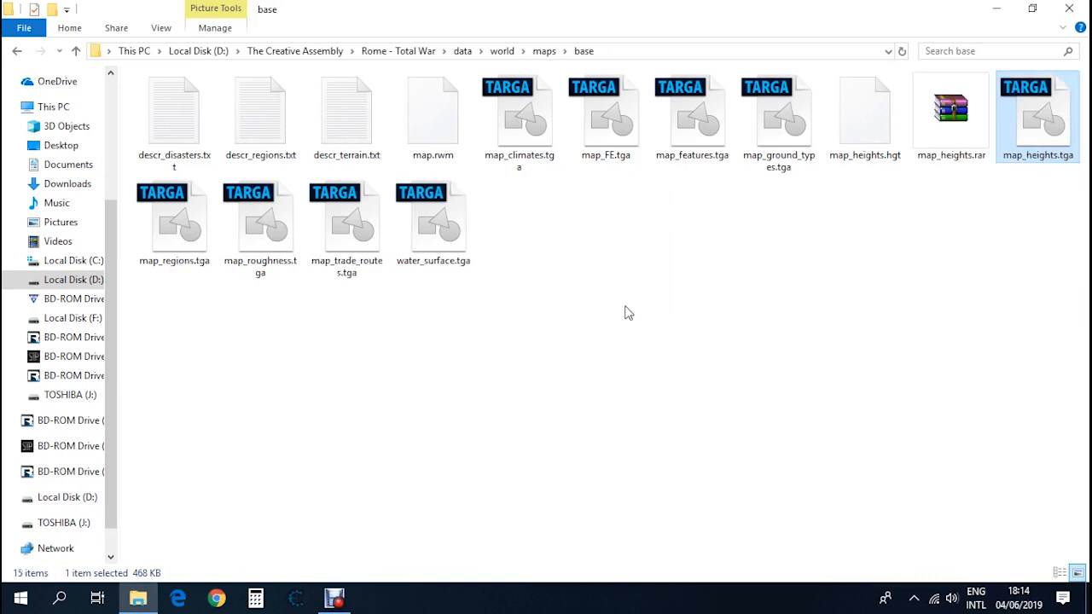
right_click(950, 116)
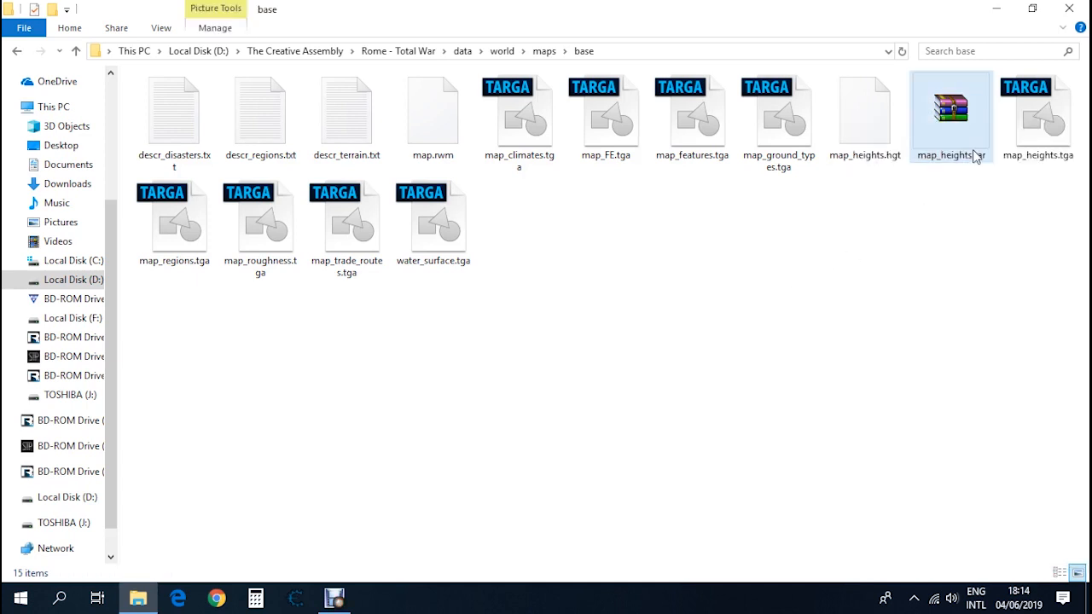
Show the Open with program choices for map_heights.tga
right_click(950, 116)
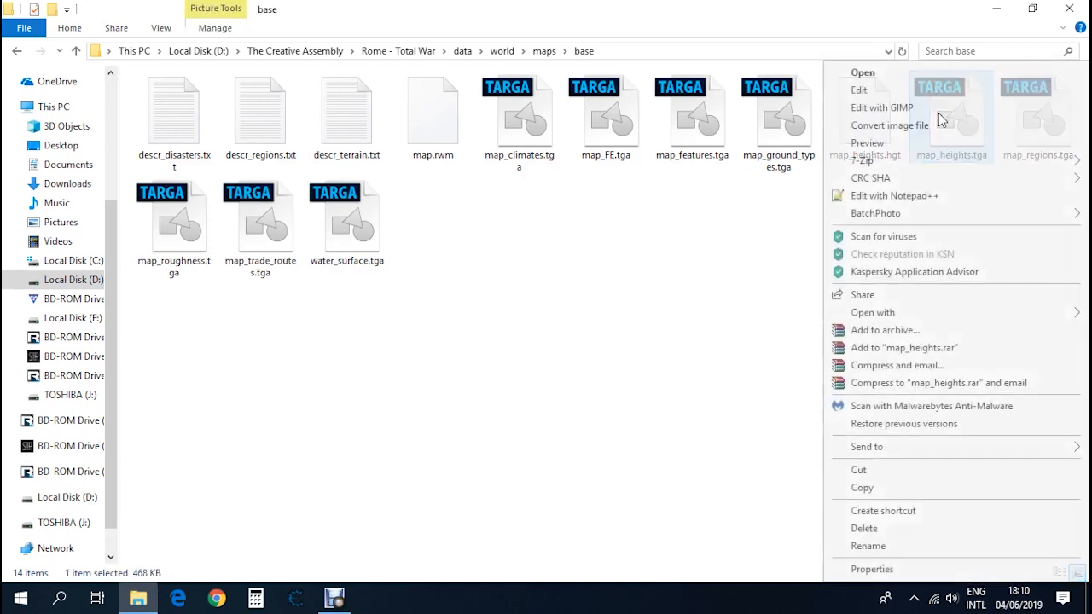
mouse_move(873, 312)
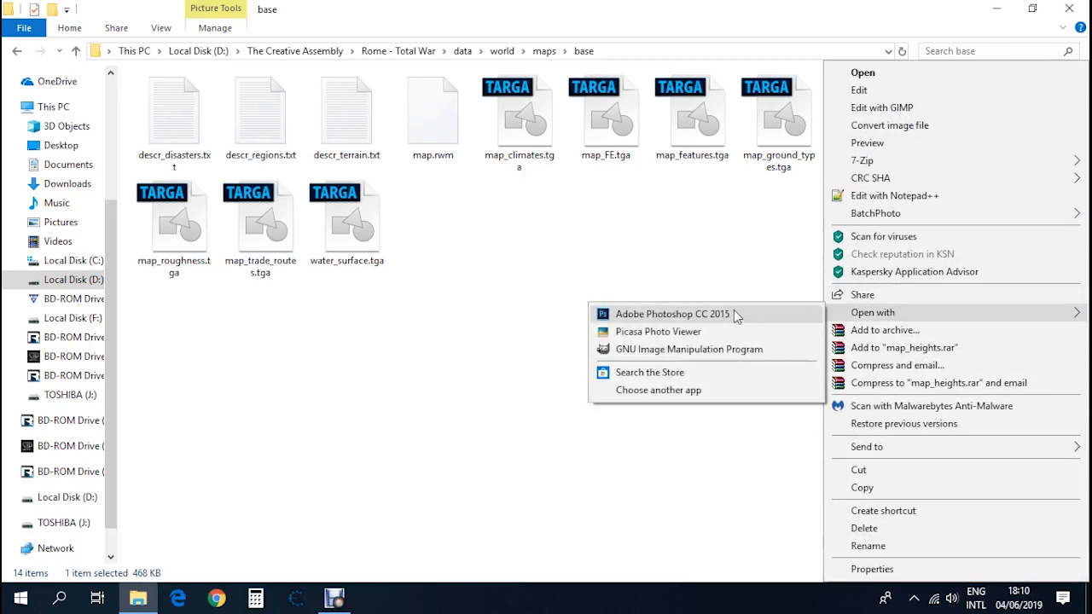
mouse_move(723, 319)
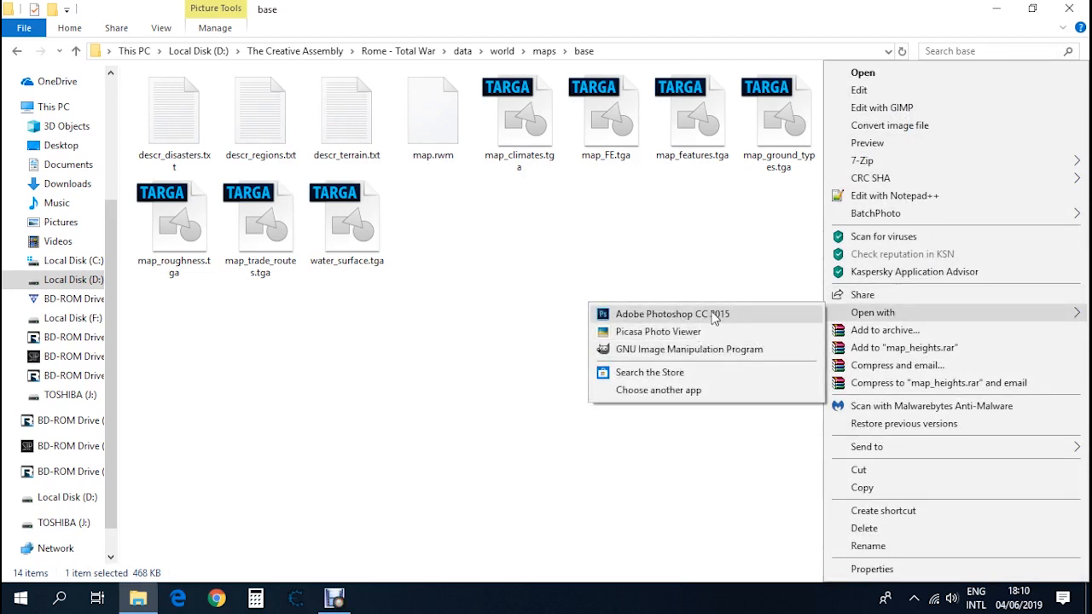
Open map_heights.tga in Photoshop and zoom in on the strait by Italy's heel
click(672, 314)
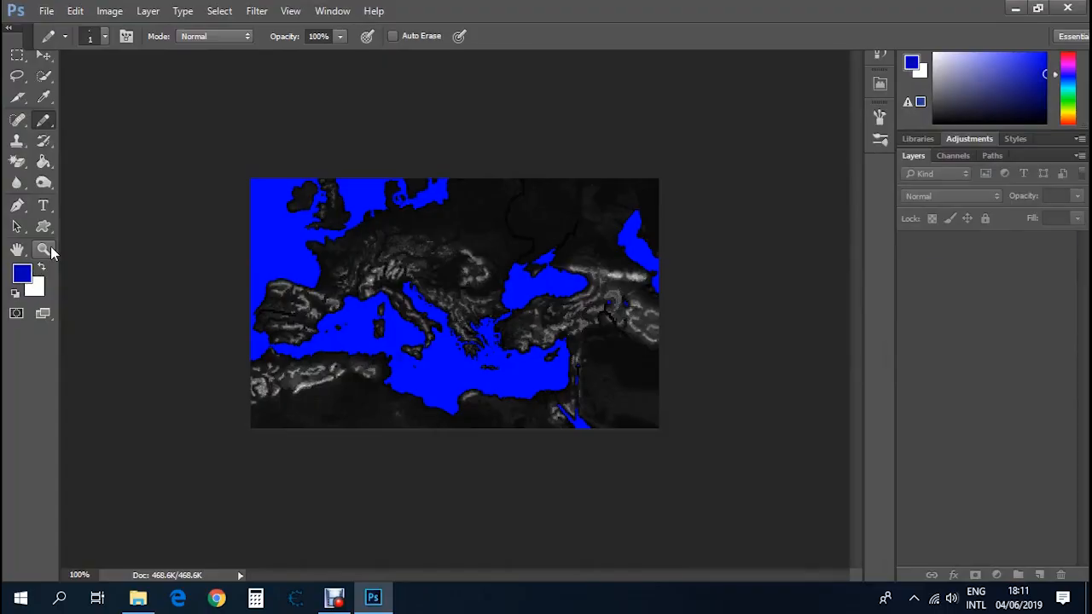
click(45, 249)
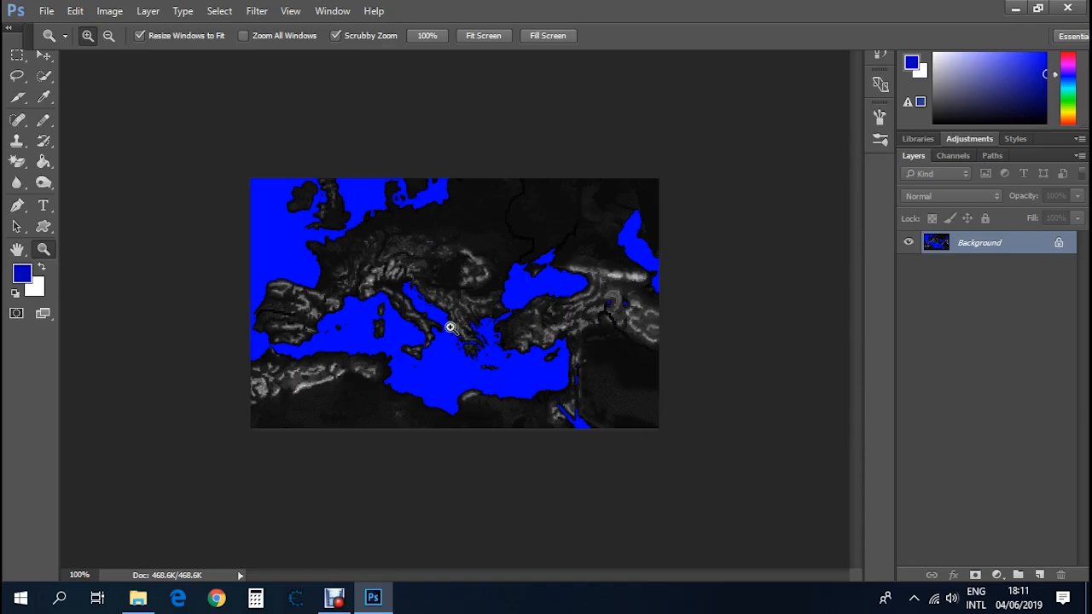
click(450, 327)
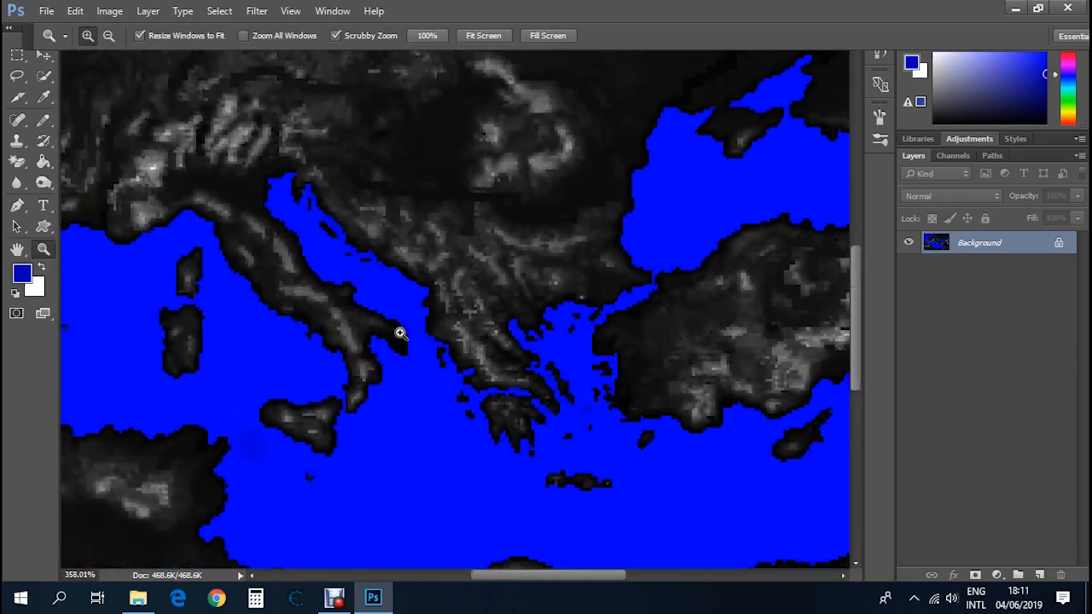
click(399, 333)
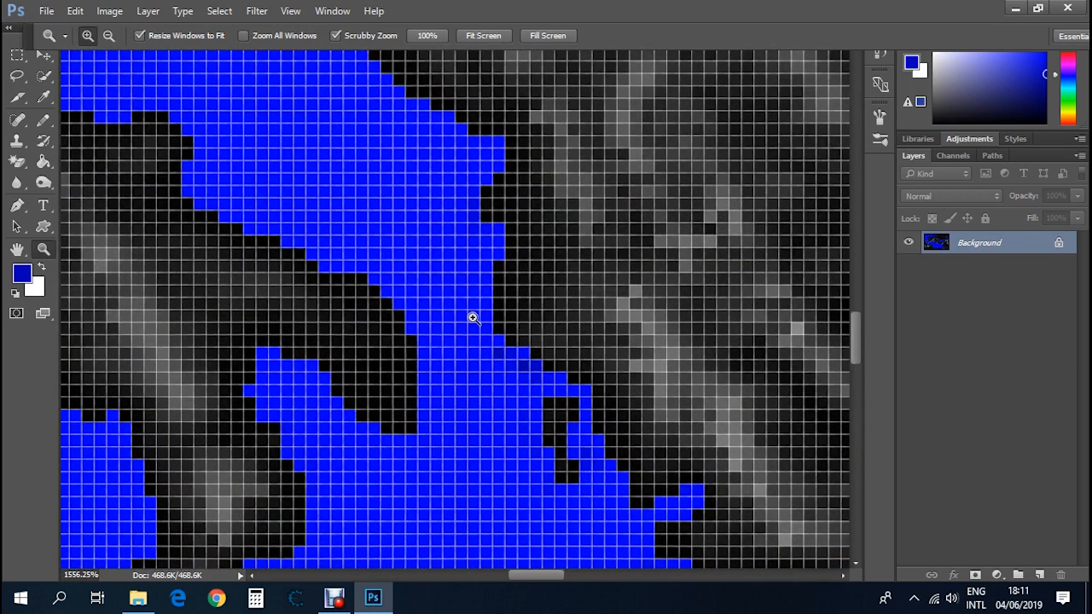
mouse_move(44, 96)
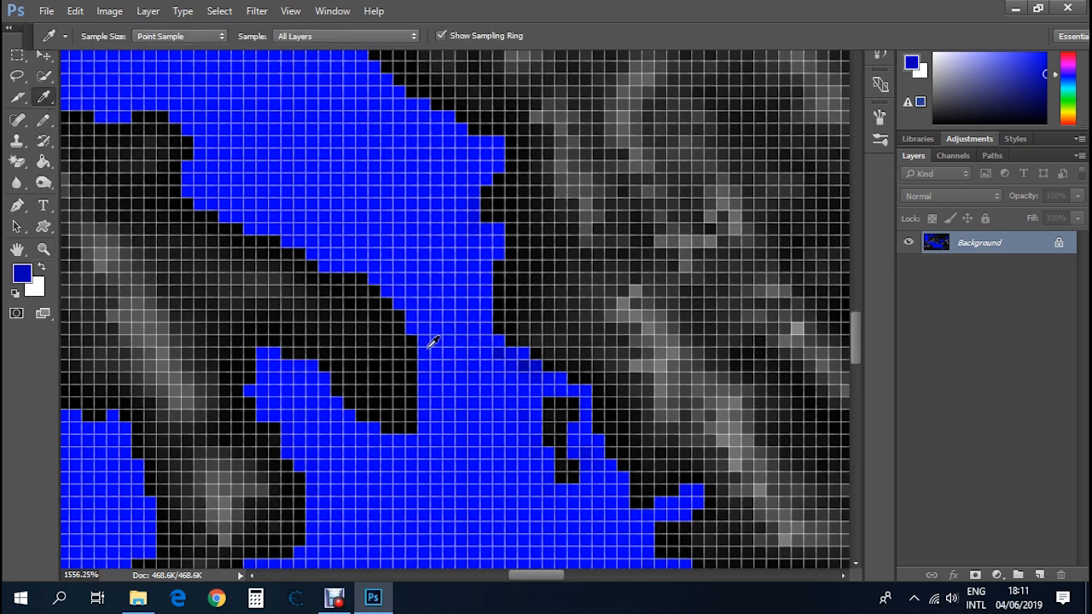
Sample the dark land shade, zoom closer, and pencil a land line across the sea gap
click(383, 352)
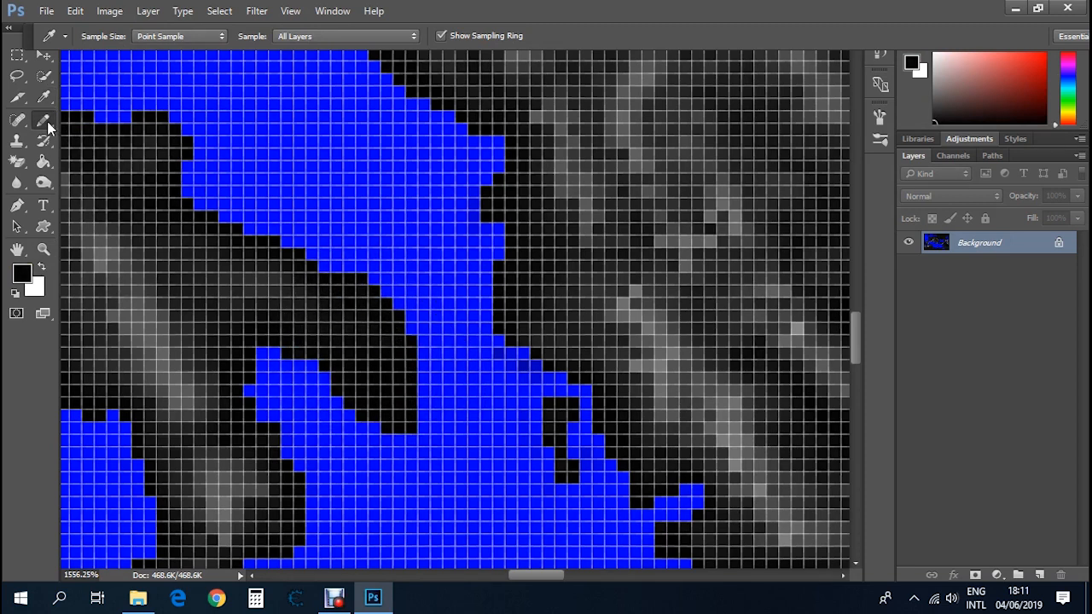
click(17, 119)
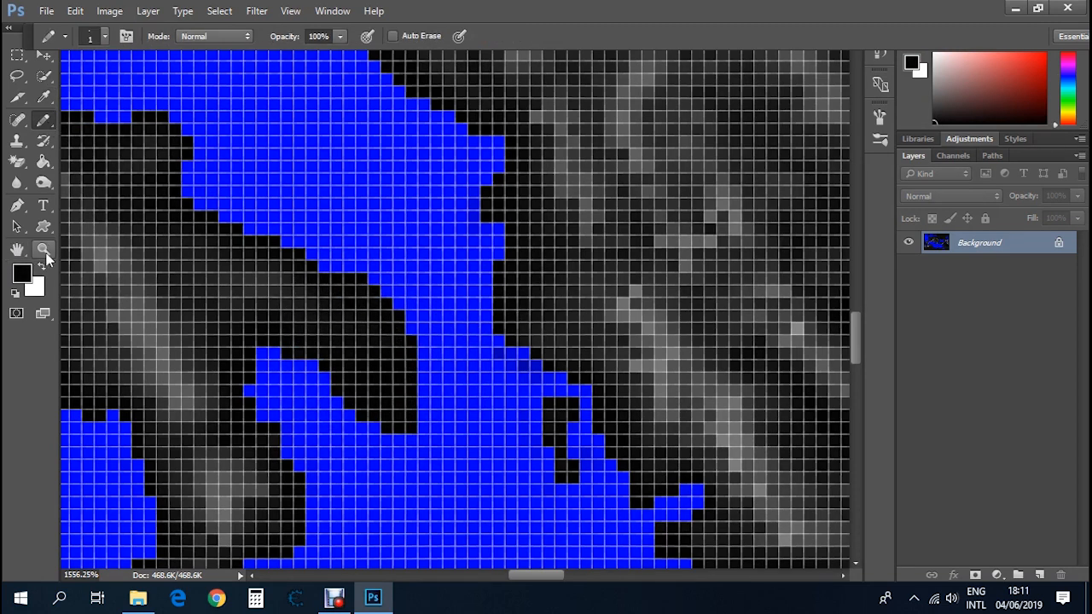
click(45, 249)
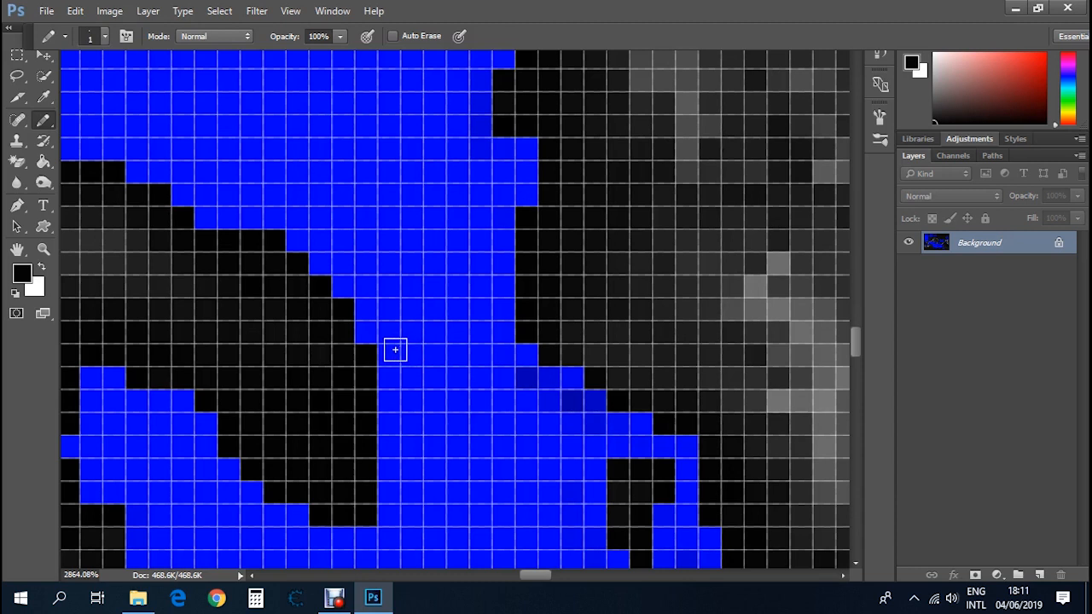
drag(396, 348, 496, 355)
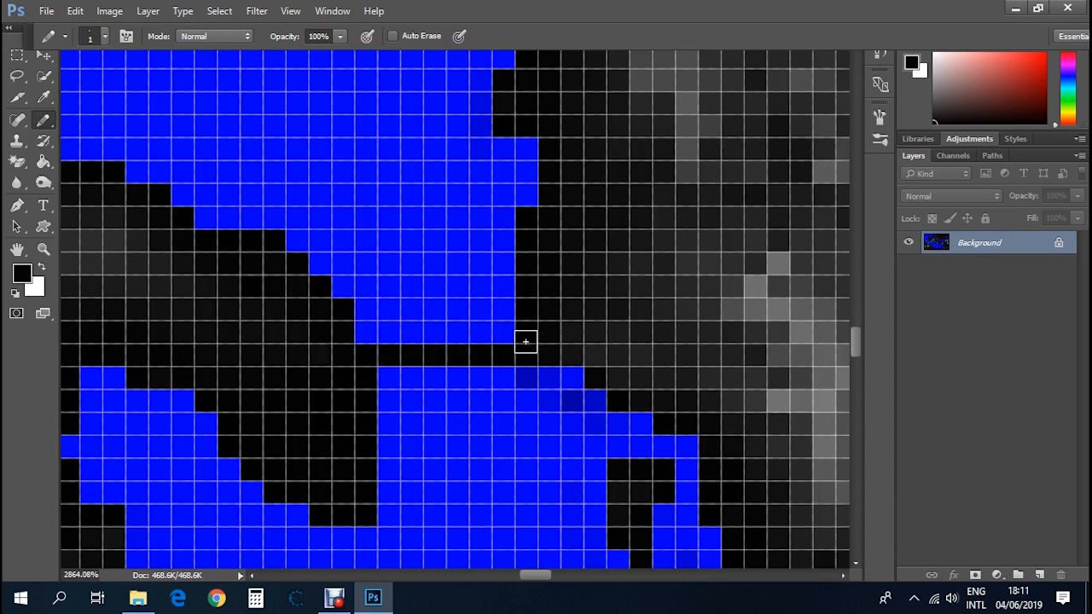
mouse_move(198, 267)
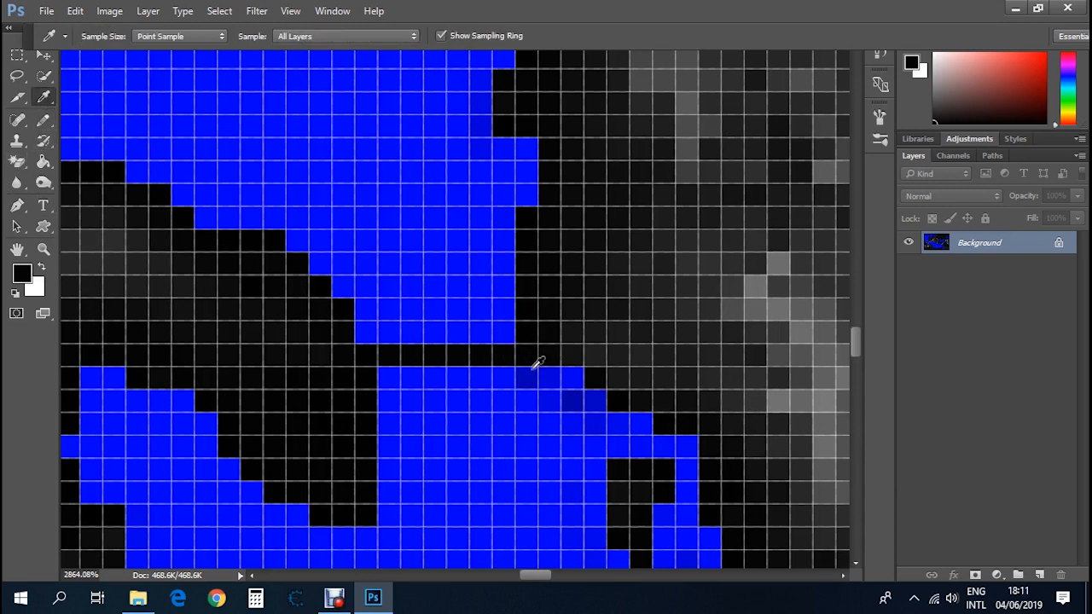
Sample the sea blue and repaint stray pixels beside the new land strip as water
click(537, 378)
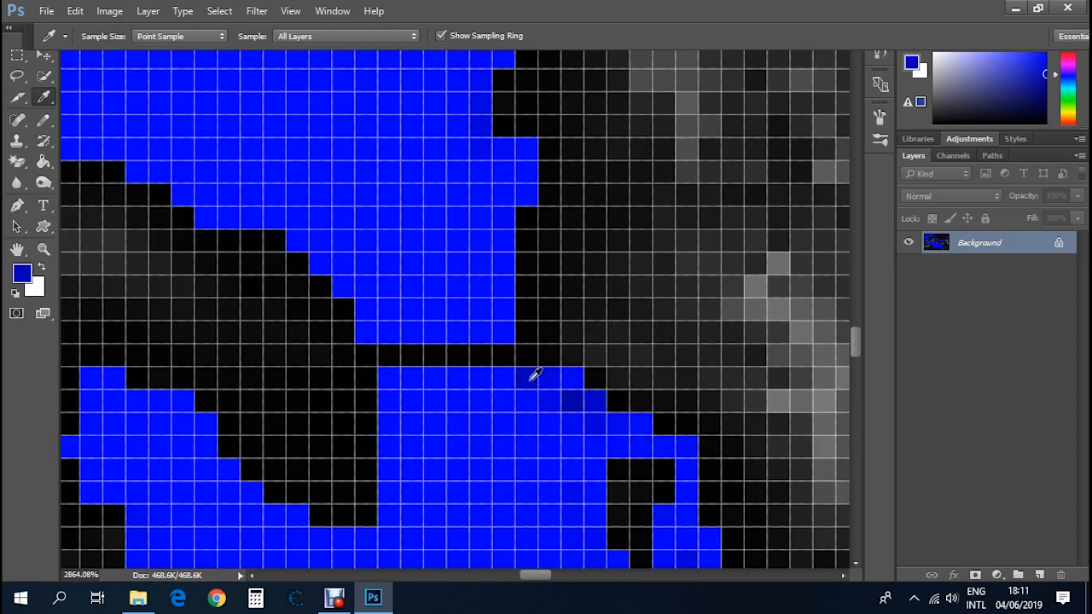
mouse_move(48, 127)
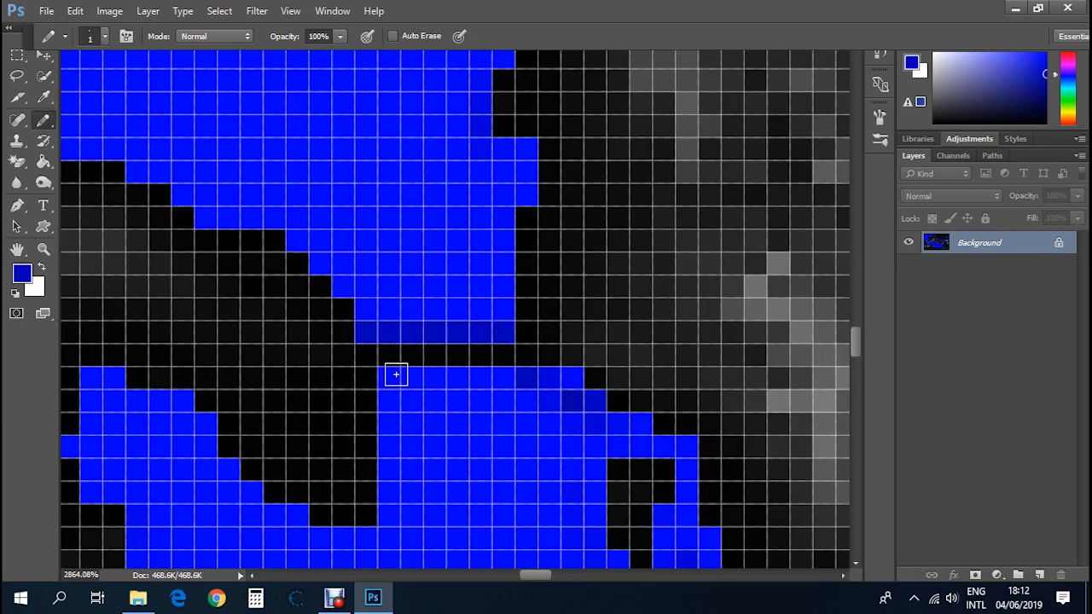
drag(395, 376, 568, 377)
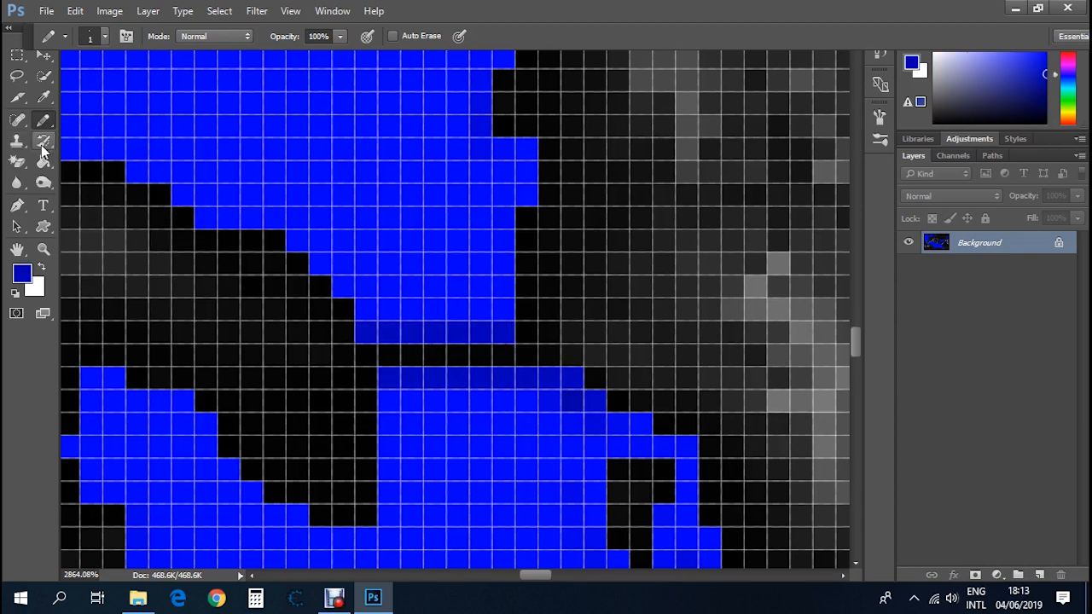
Save As over map_heights.tga in data\world\maps\base, confirming the replace
click(46, 10)
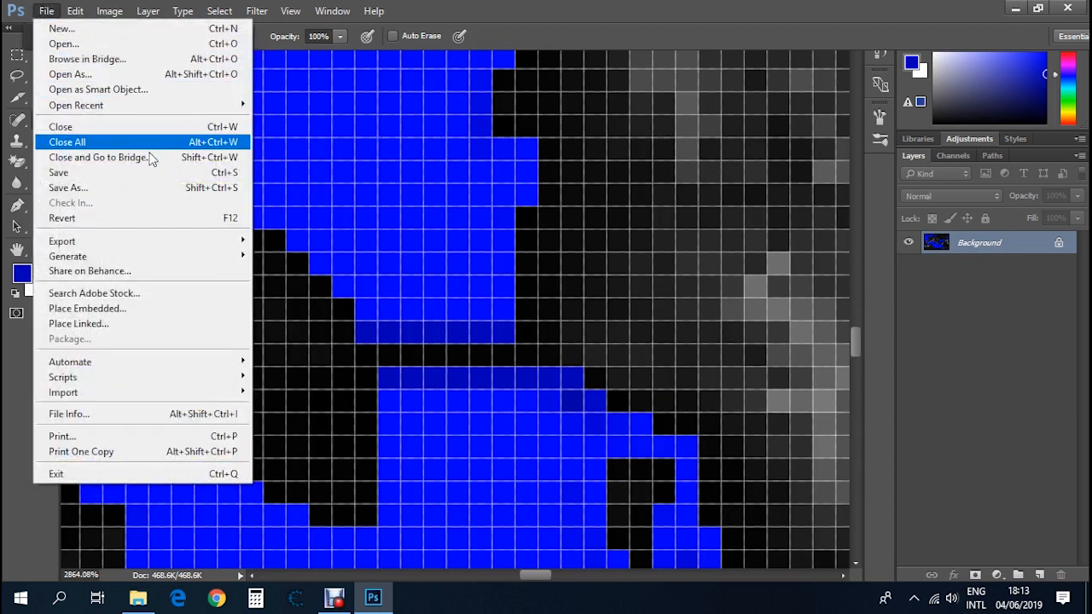
click(68, 188)
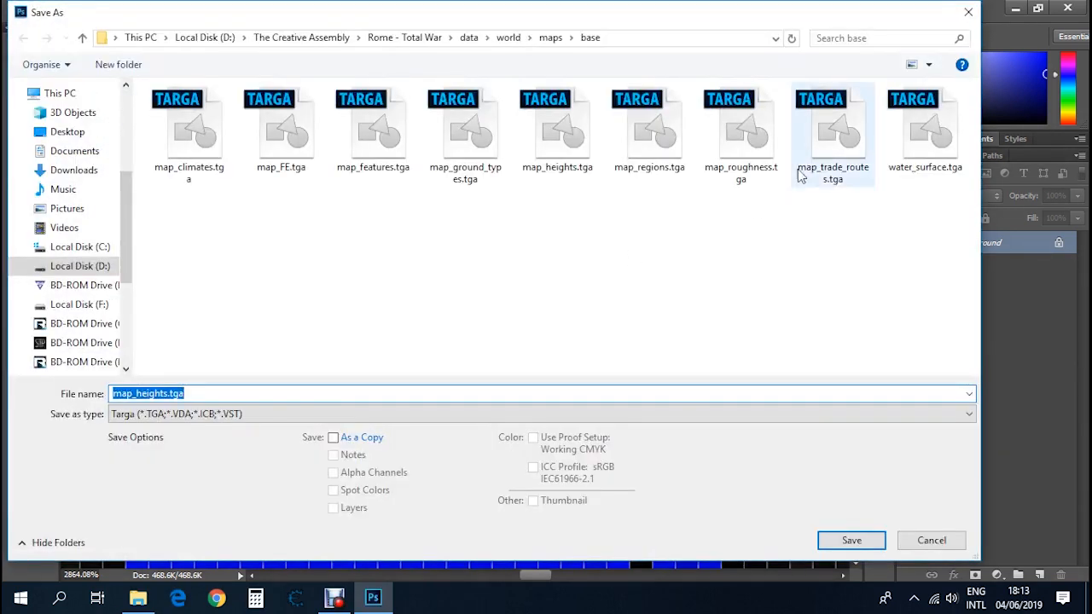
click(556, 128)
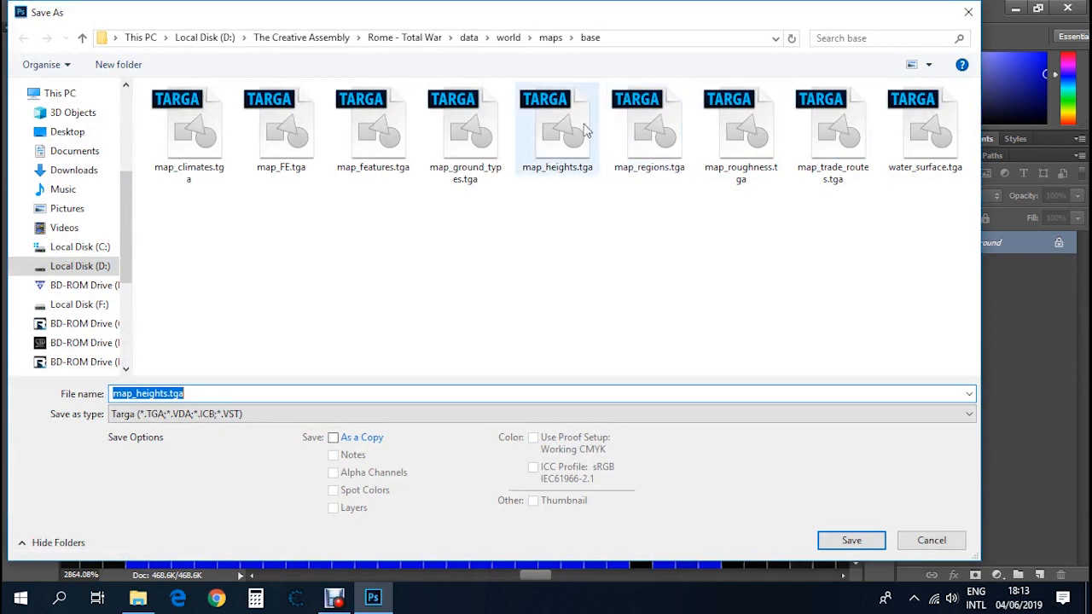
click(556, 127)
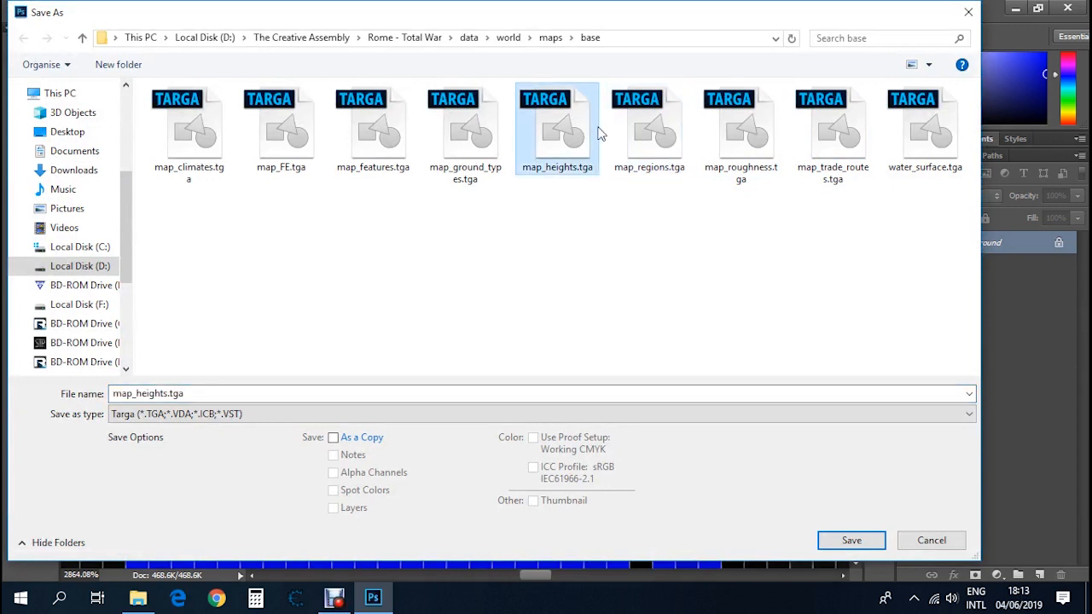
click(850, 539)
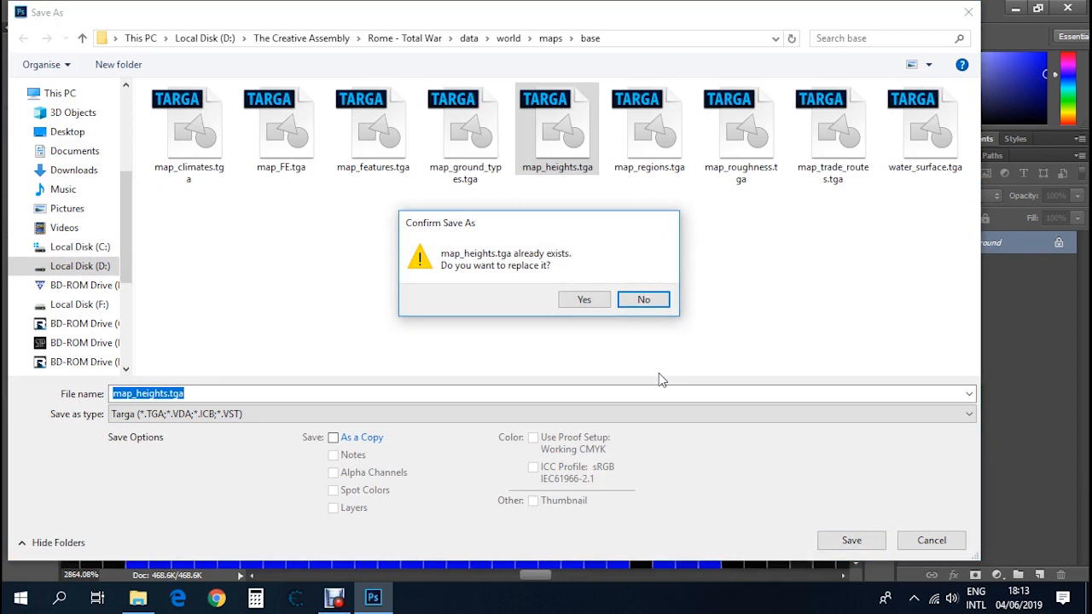
mouse_move(645, 323)
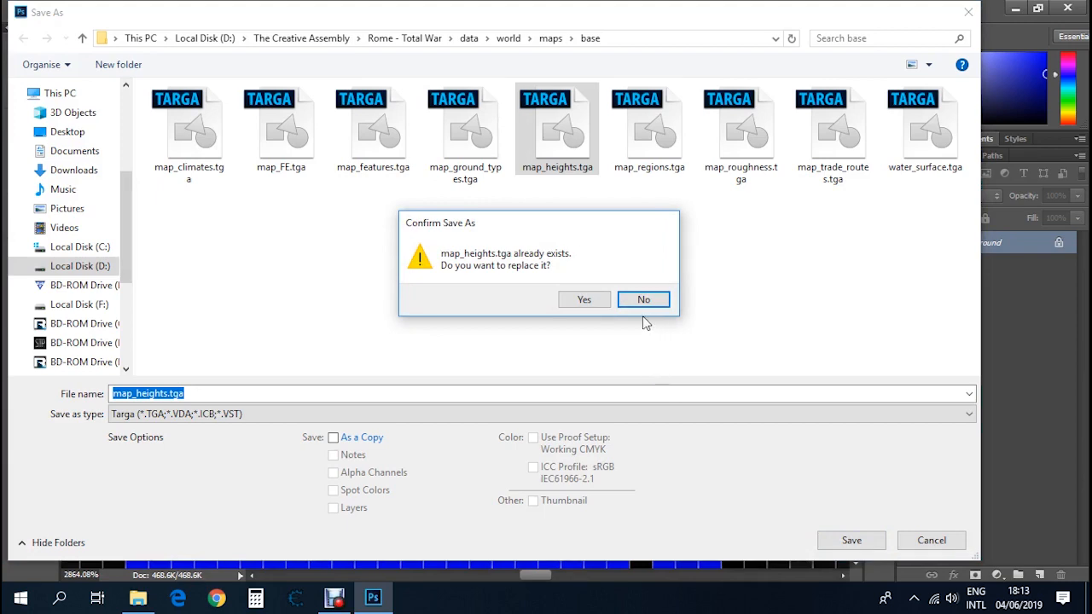
click(583, 300)
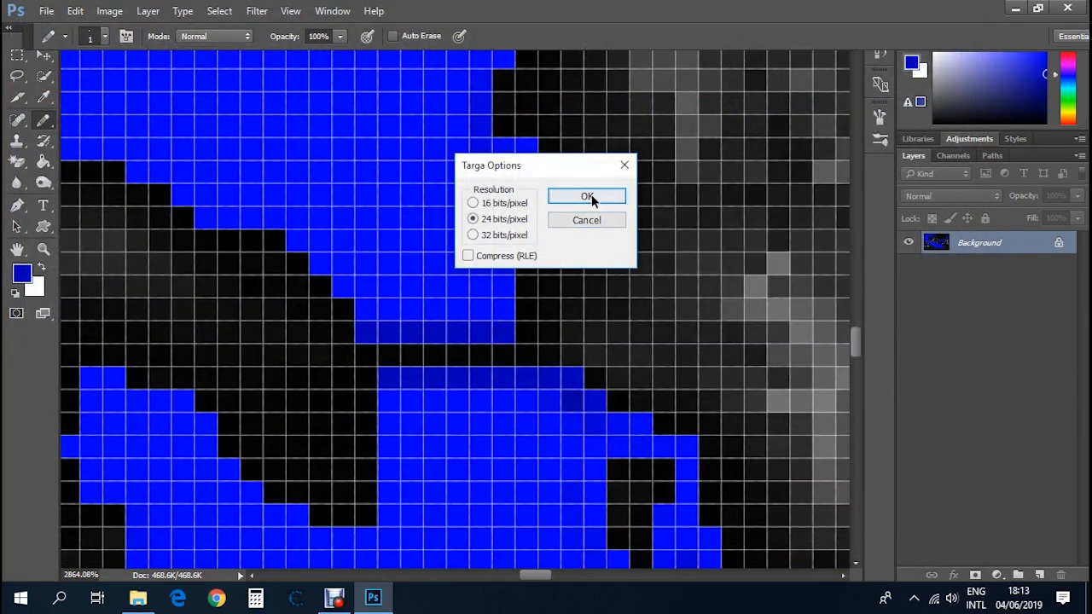
Accept the 24-bit Targa options and return to the base maps folder to launch the game
click(587, 196)
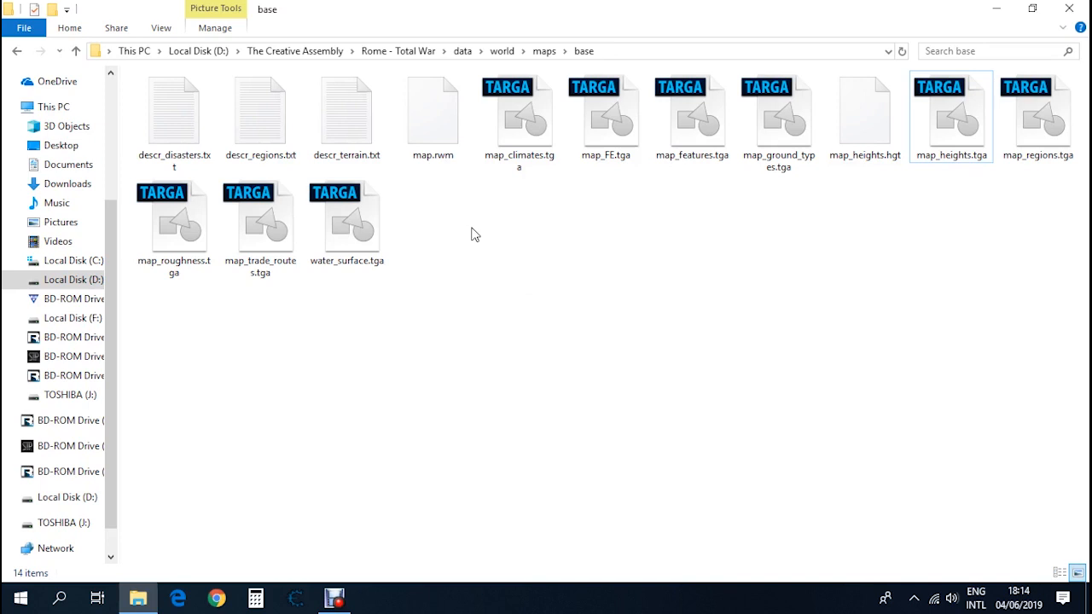
click(433, 116)
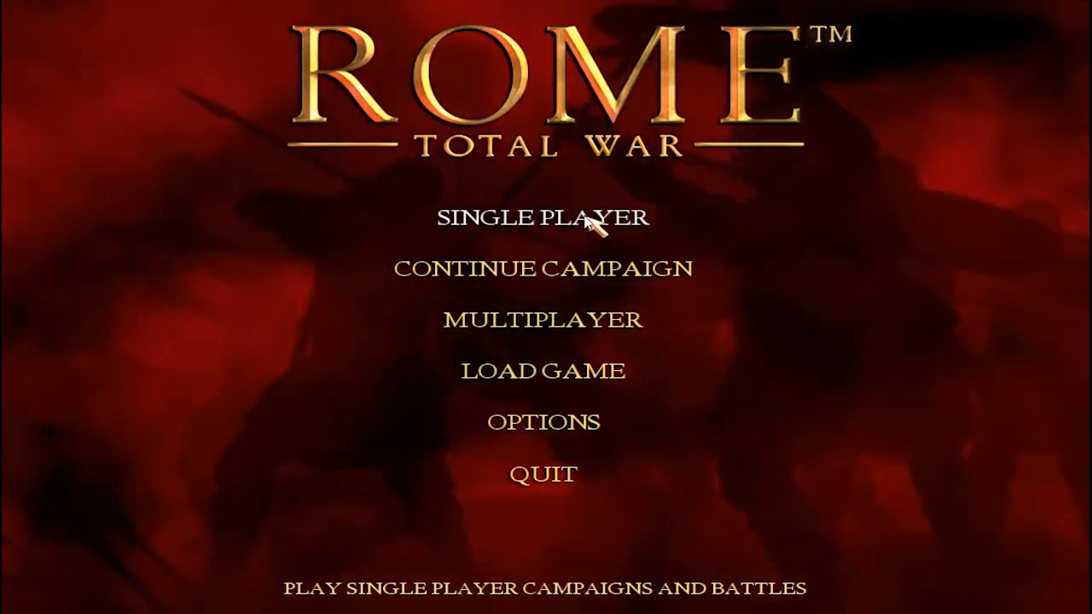
Choose Single Player, Imperial Campaign, and start as the House of Brutii
click(542, 218)
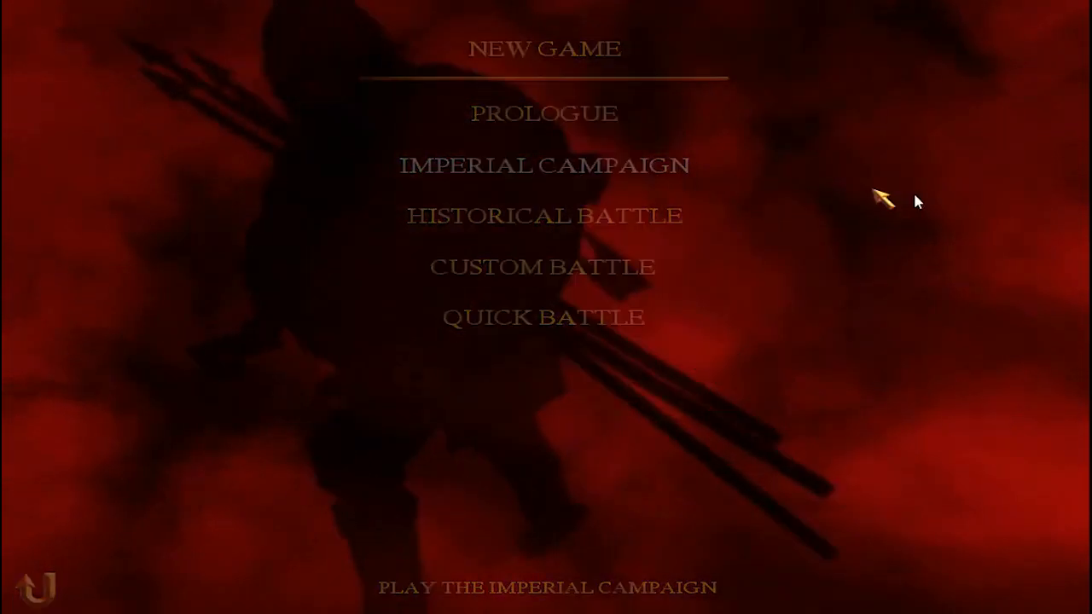
click(544, 166)
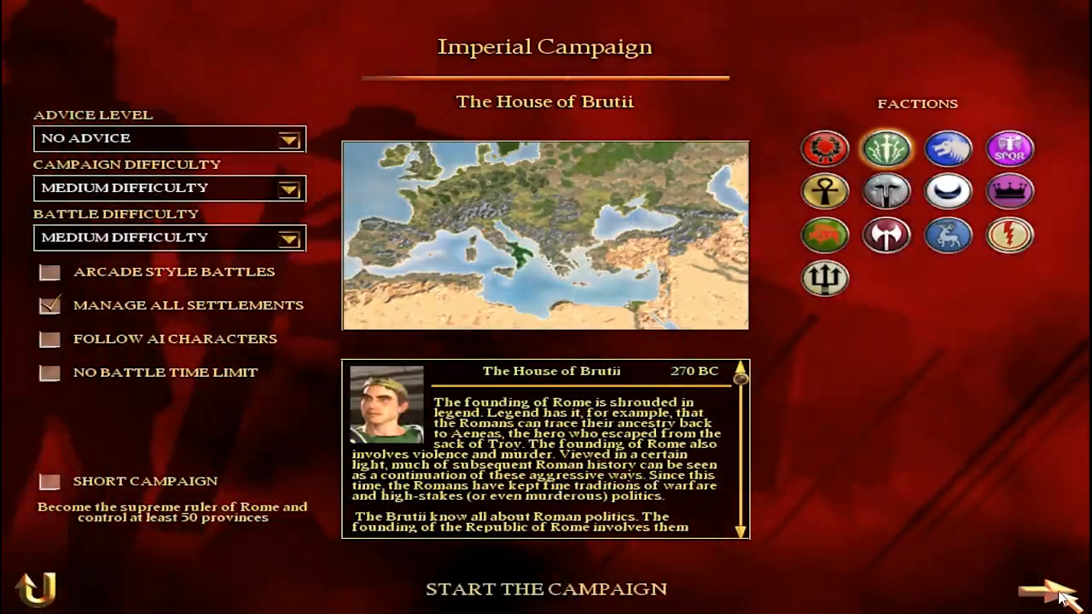
click(545, 589)
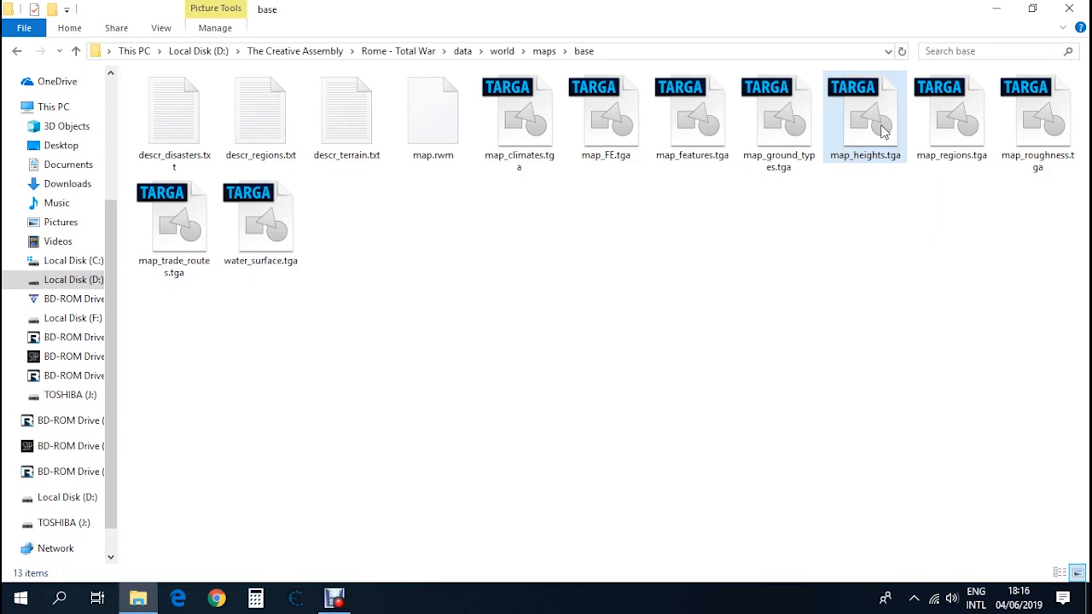
click(443, 259)
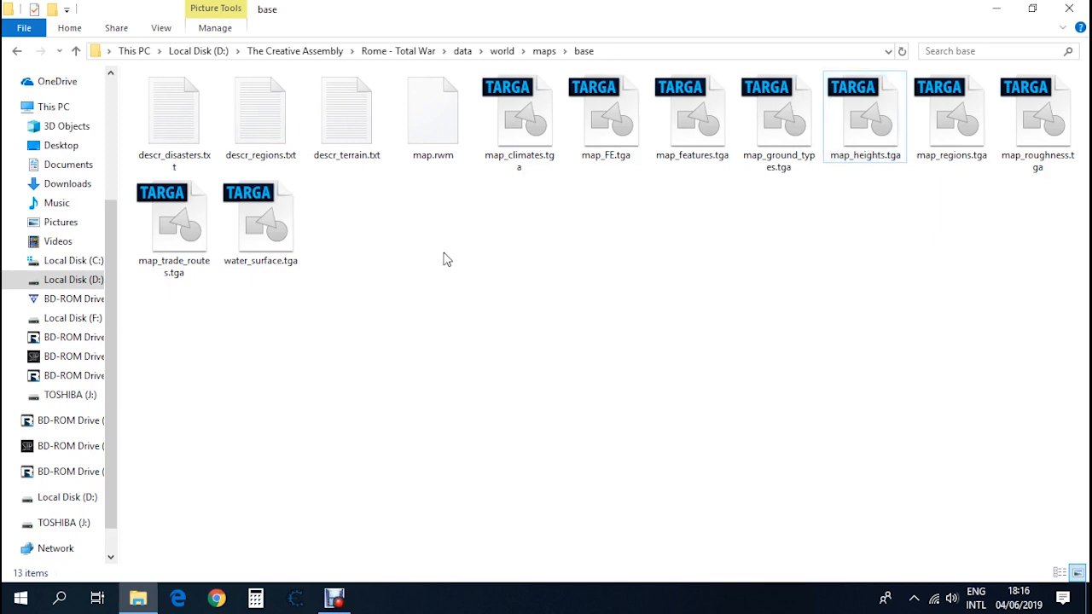
click(434, 116)
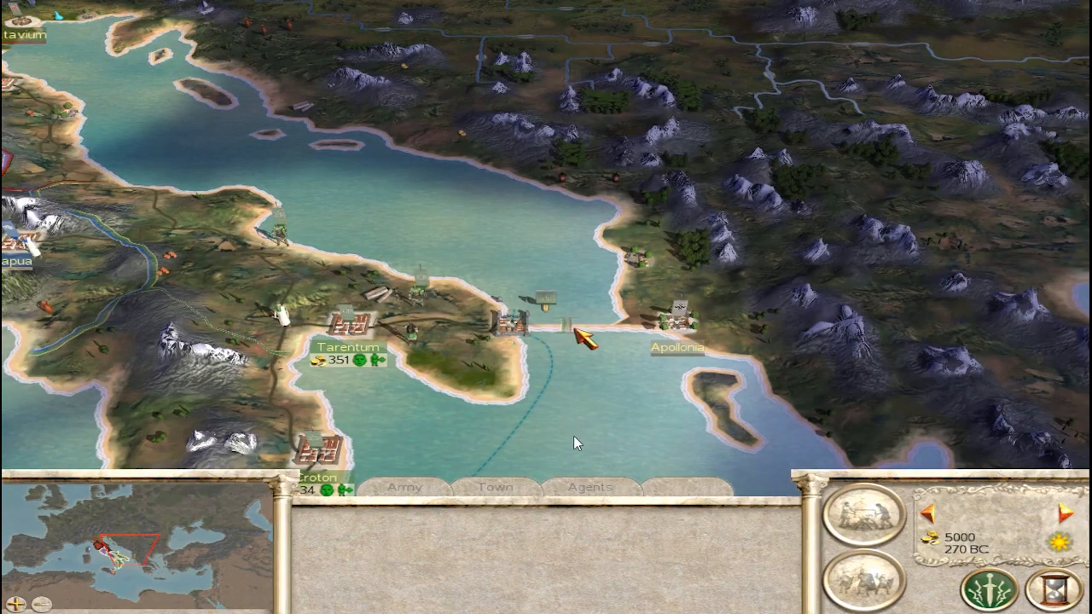
mouse_move(550, 338)
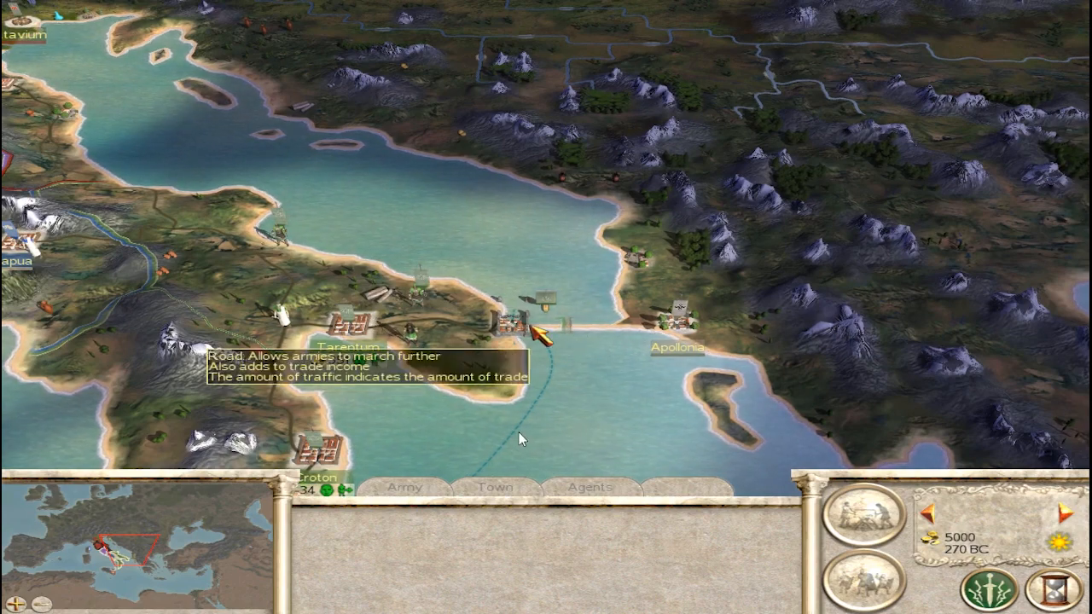
Inspect the road crossing the new land bridge from Tarentum to Apollonia
click(447, 311)
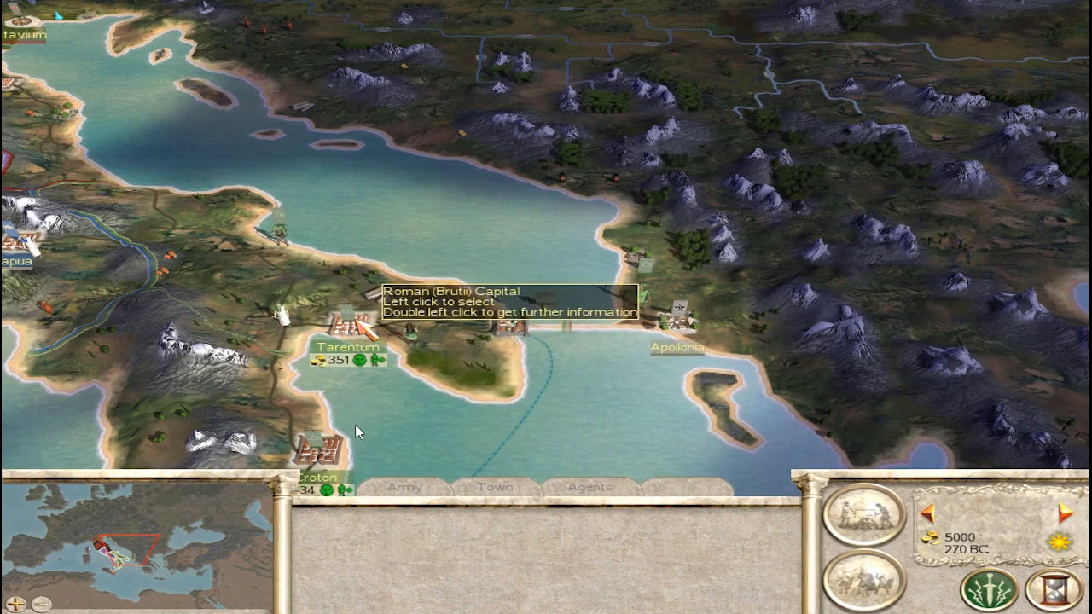
mouse_move(491, 440)
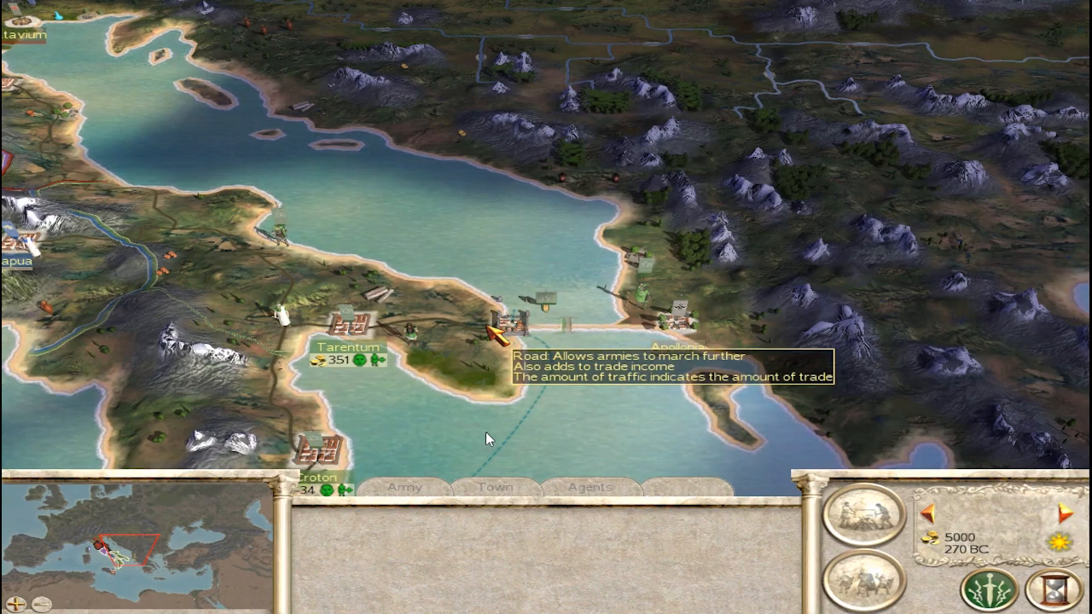
mouse_move(484, 406)
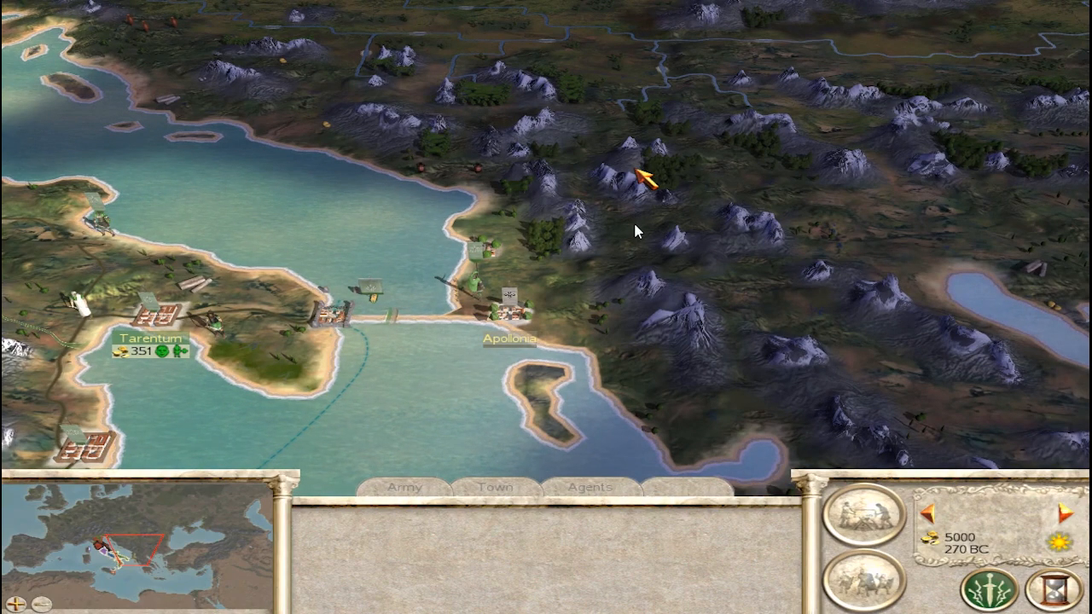
mouse_move(286, 350)
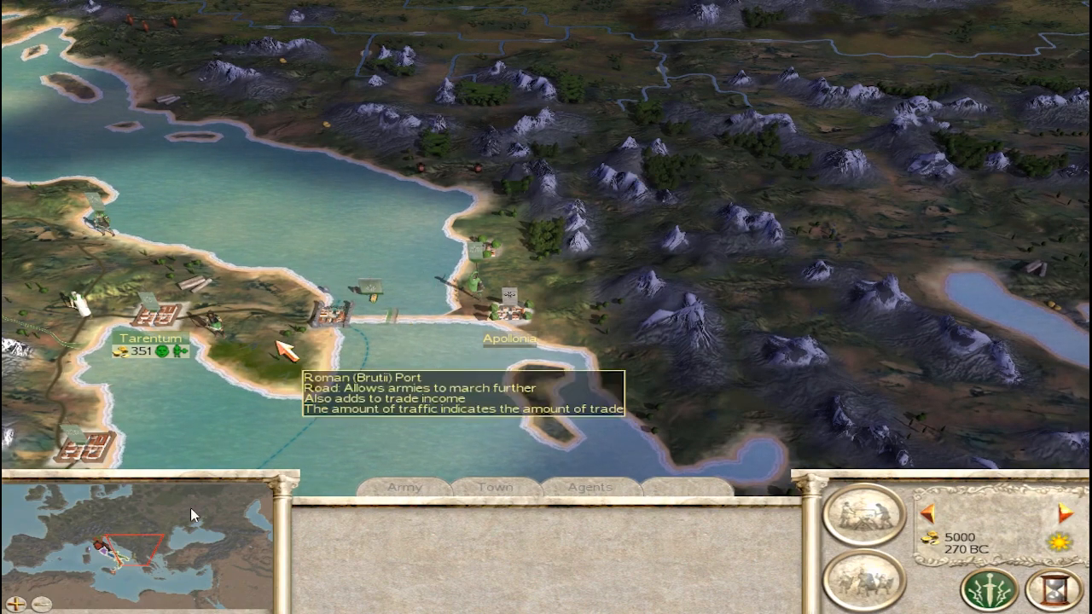